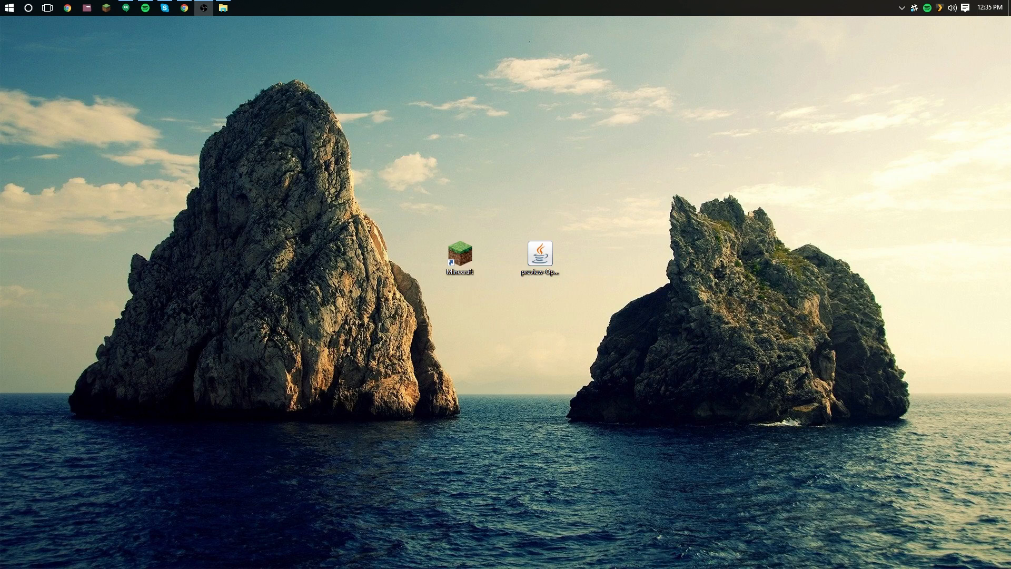
mouse_move(145, 257)
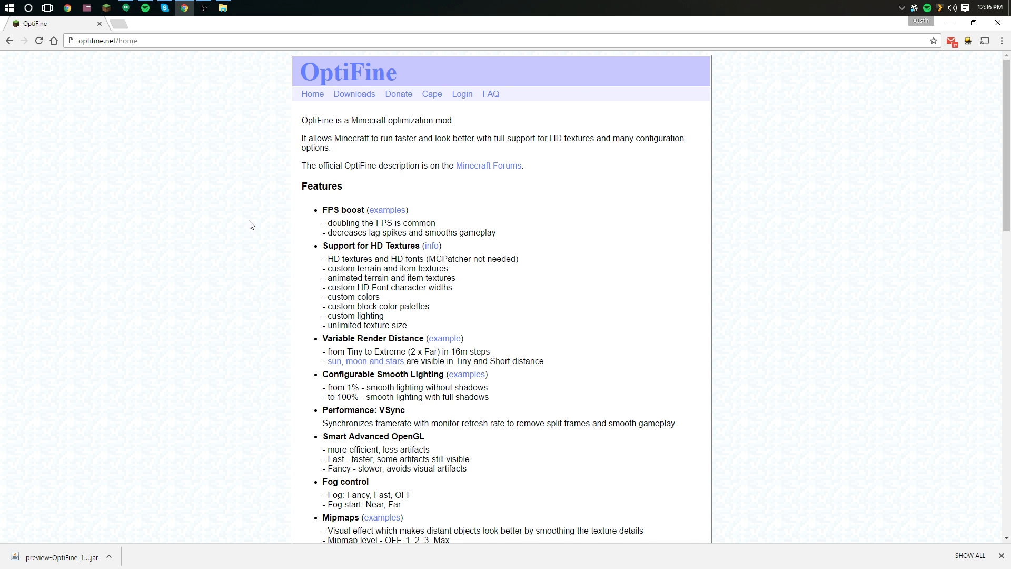
Go to the OptiFine Downloads page and expand the Preview versions list.
click(354, 94)
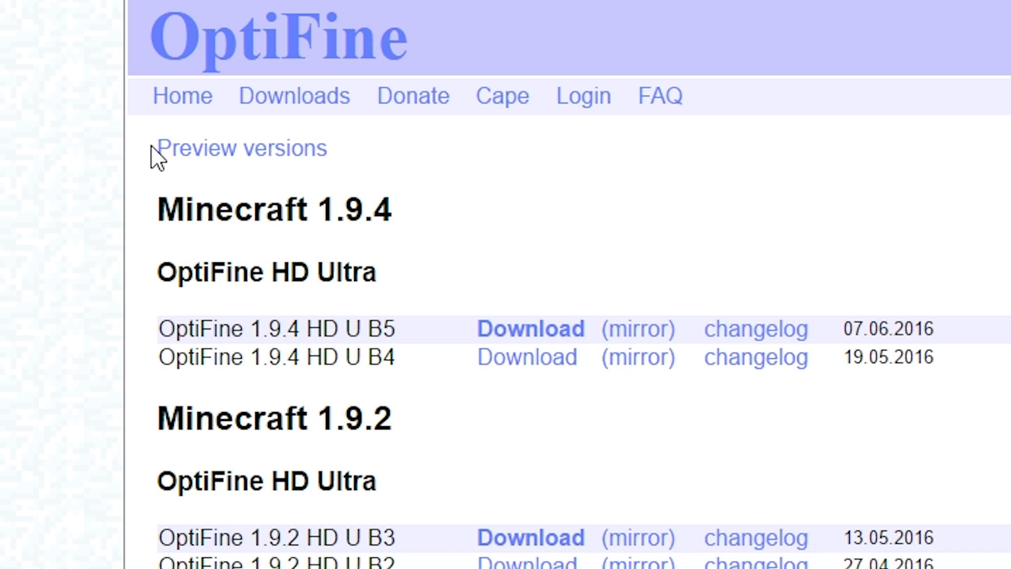
click(243, 148)
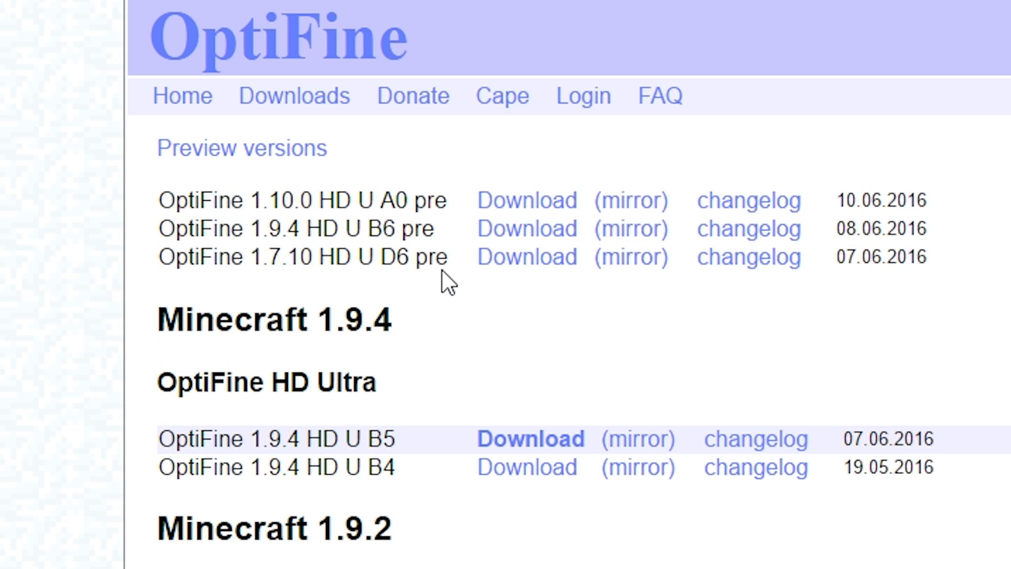
mouse_move(408, 214)
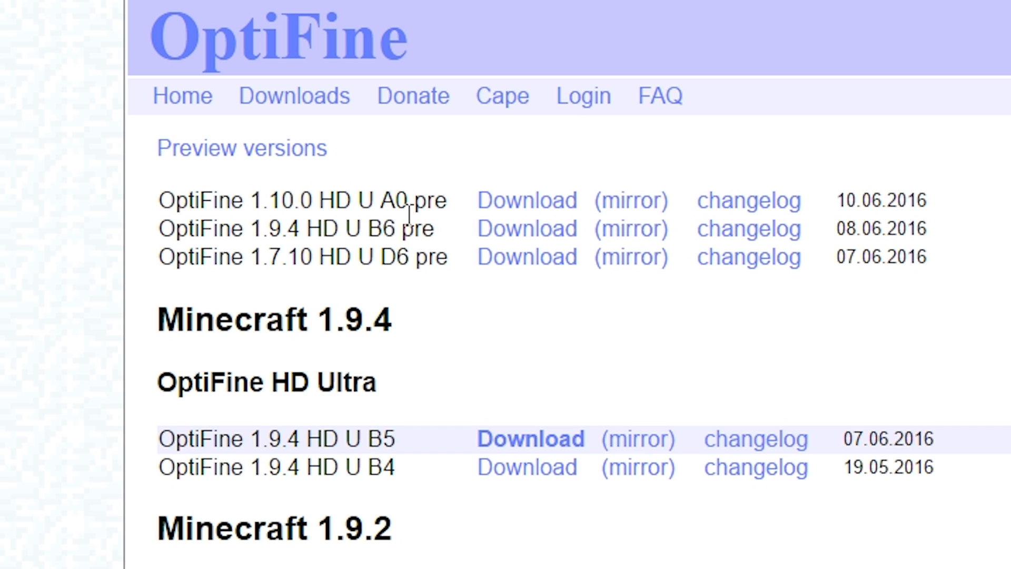
mouse_move(460, 212)
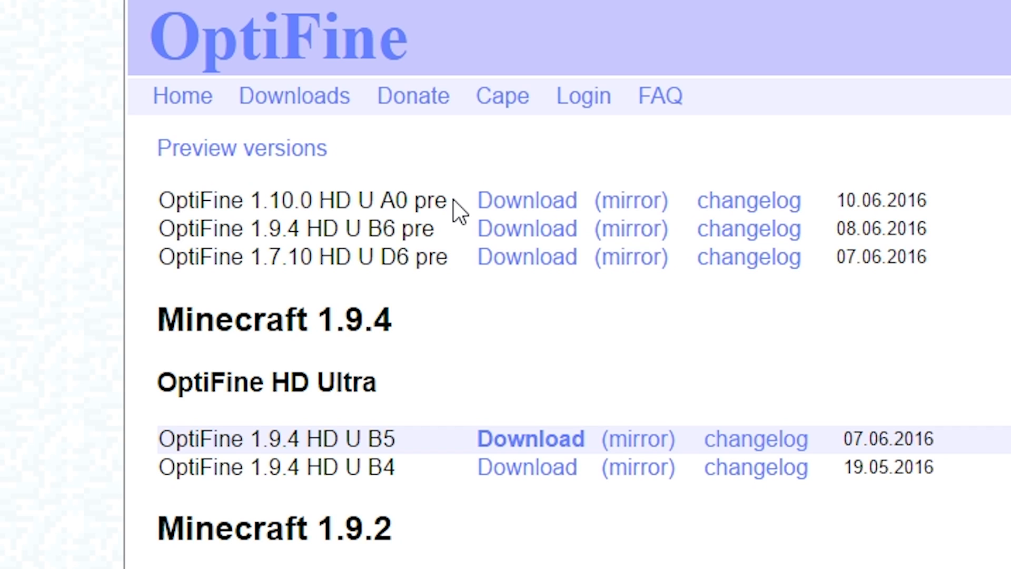
mouse_move(480, 212)
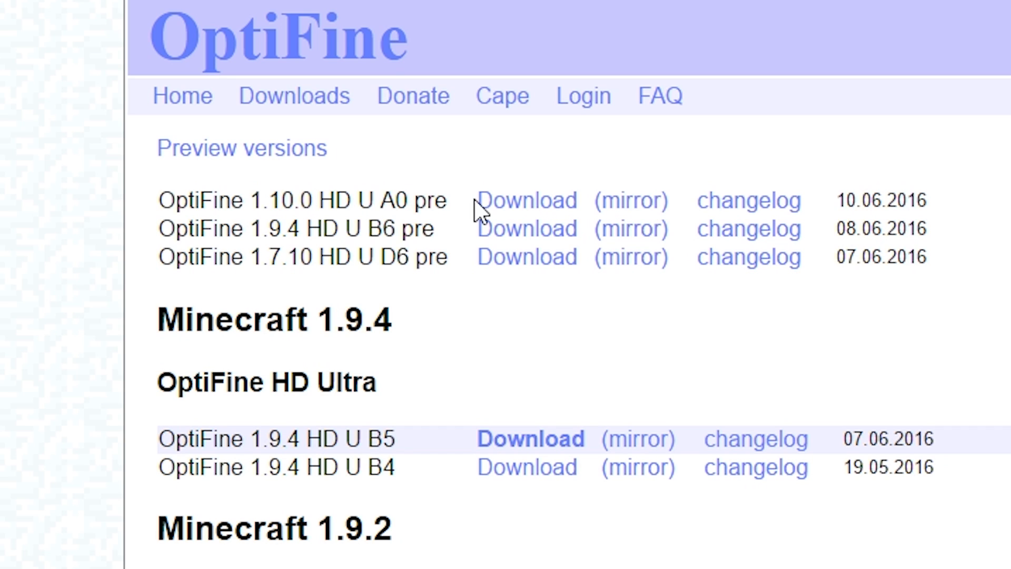
mouse_move(651, 203)
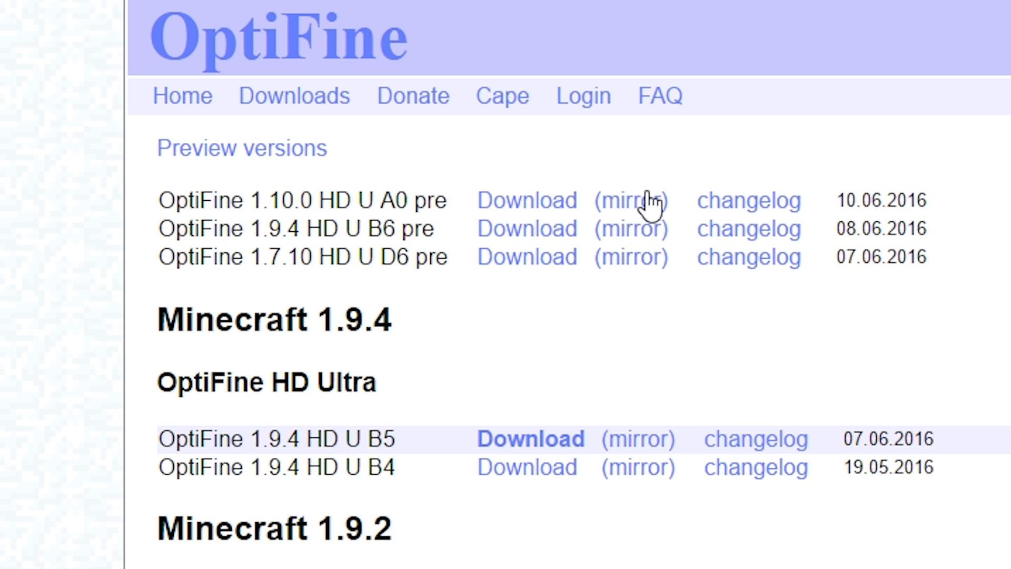
mouse_move(522, 220)
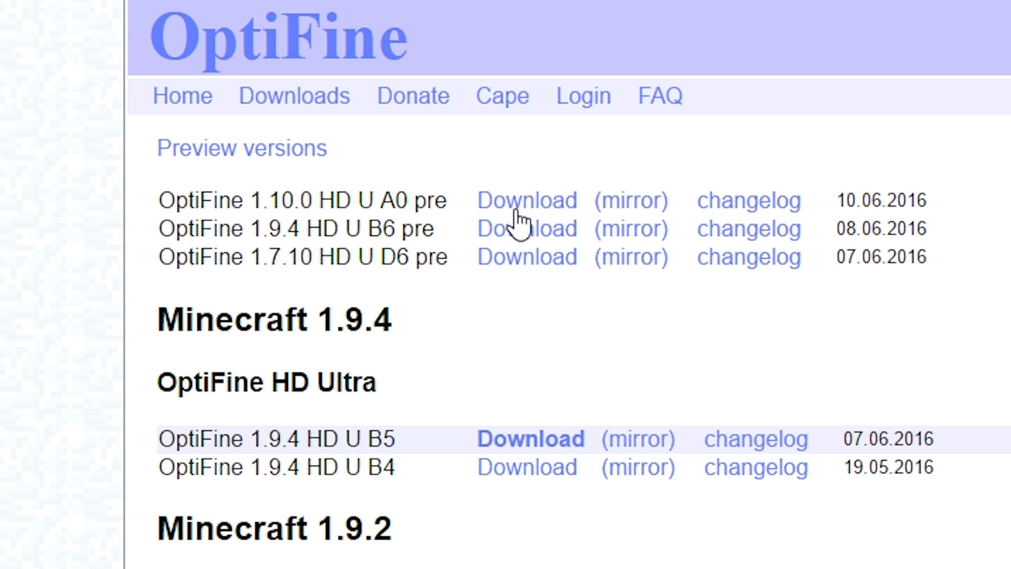
Start the download of preview_OptiFine_1.10.0_HD_U_A0_pre.jar.
click(526, 200)
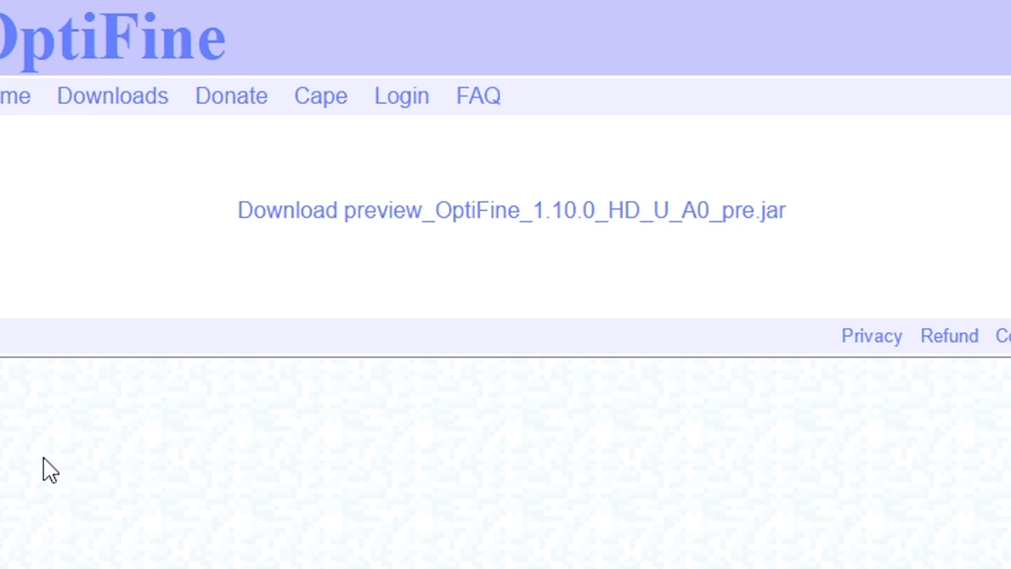
mouse_move(77, 401)
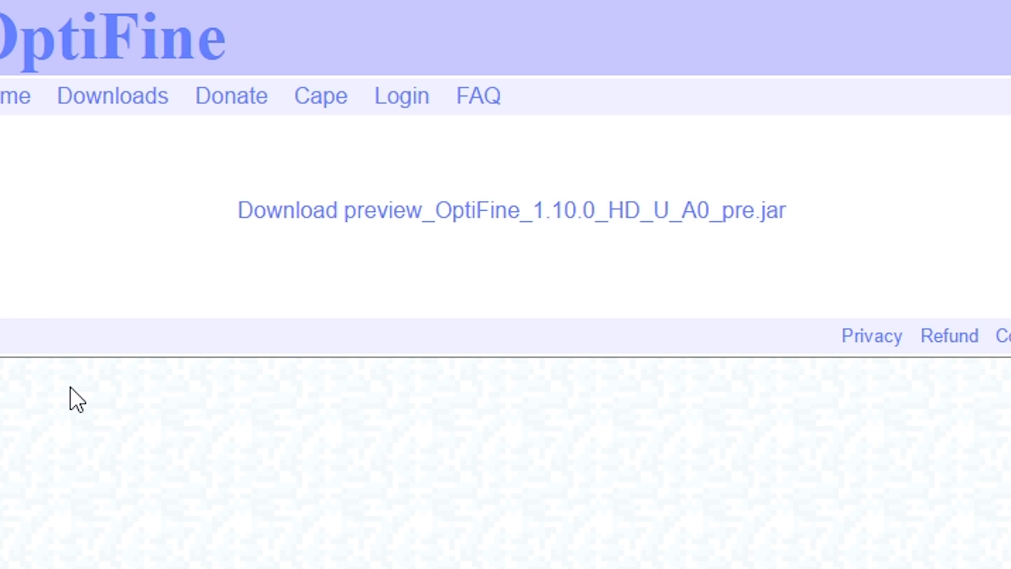
mouse_move(115, 300)
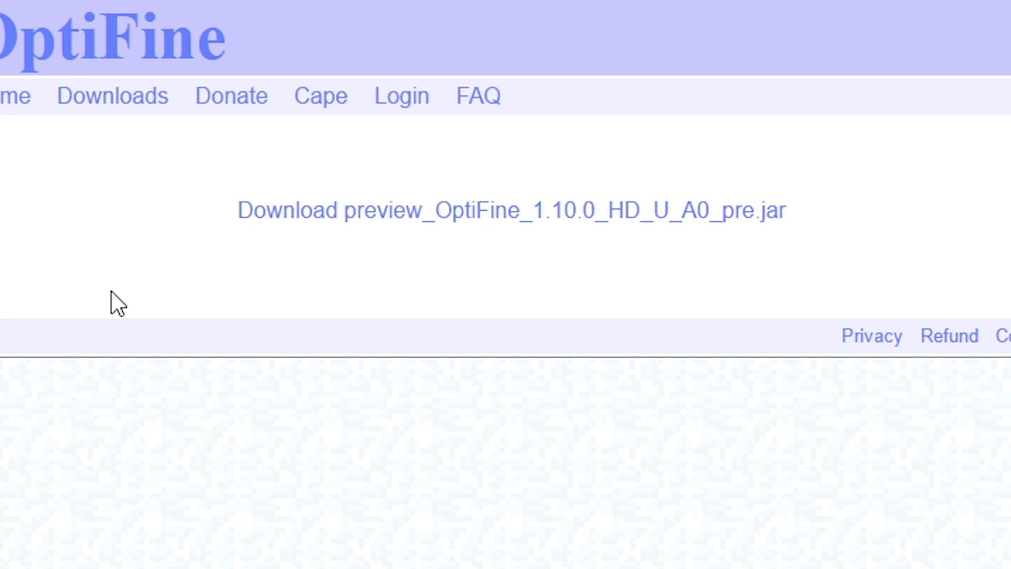
mouse_move(460, 296)
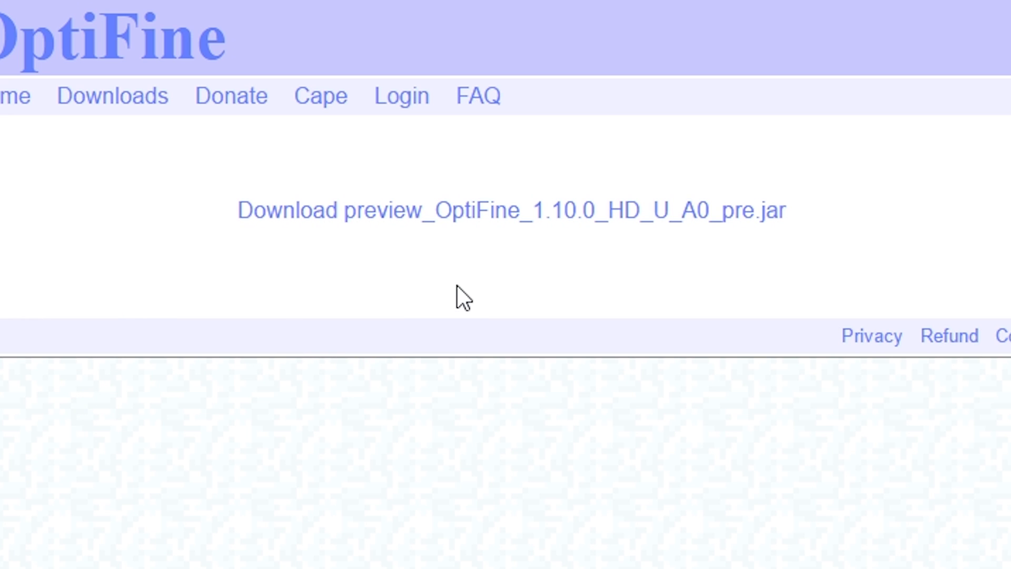
mouse_move(592, 216)
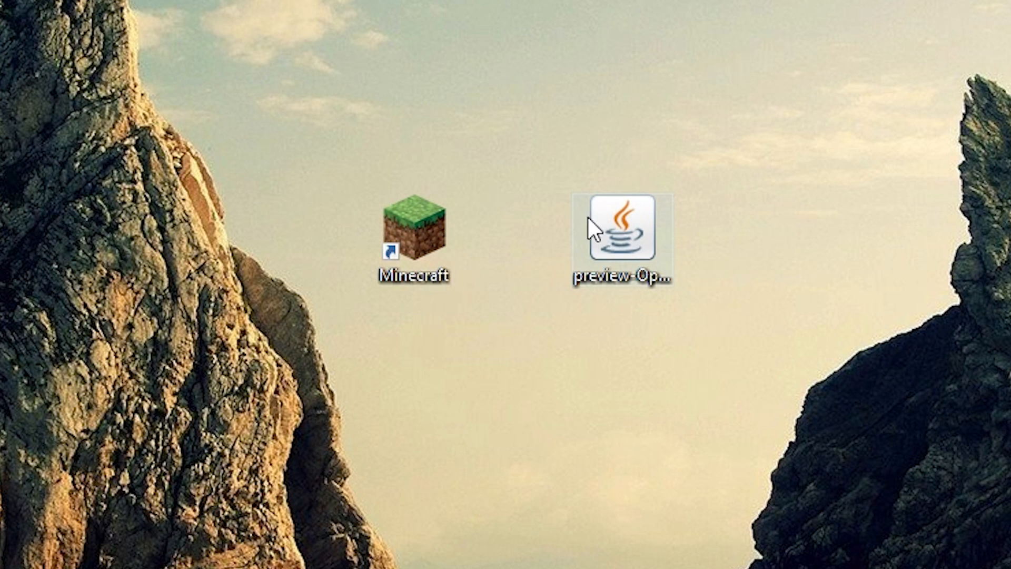
mouse_move(619, 229)
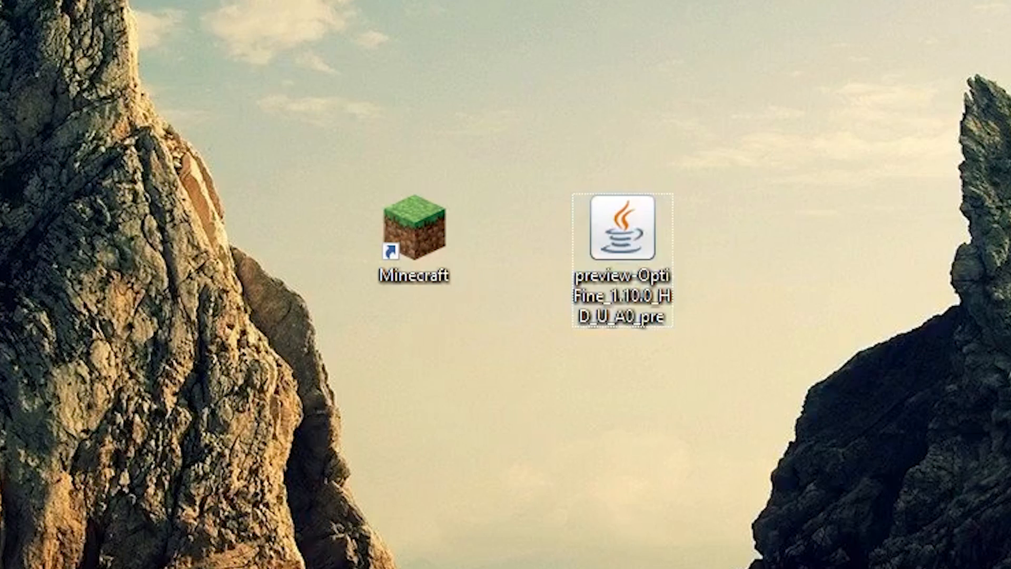
mouse_move(671, 252)
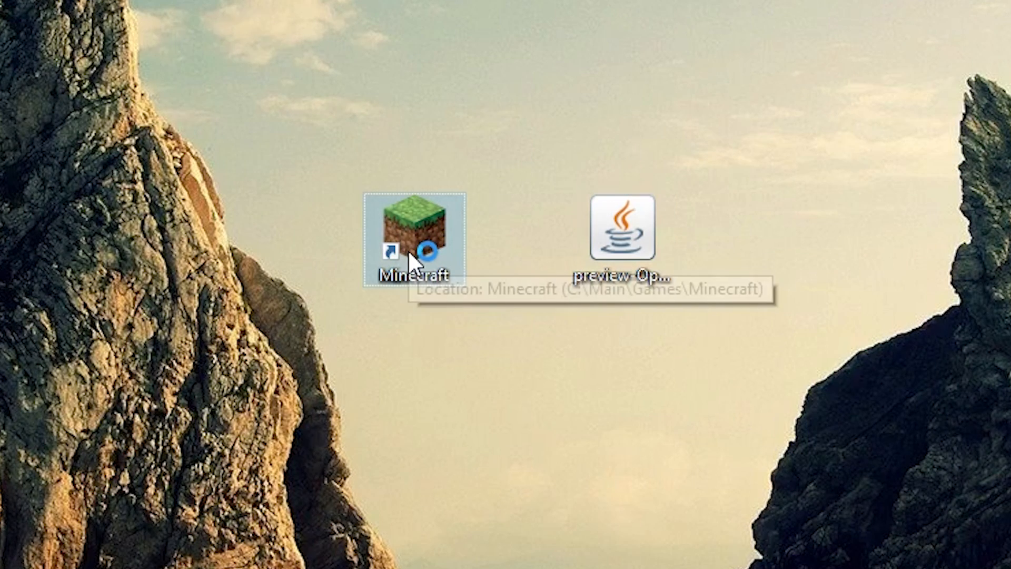
Launch Minecraft, save the profile on release 1.10, run it once to the title screen and close it.
double_click(416, 229)
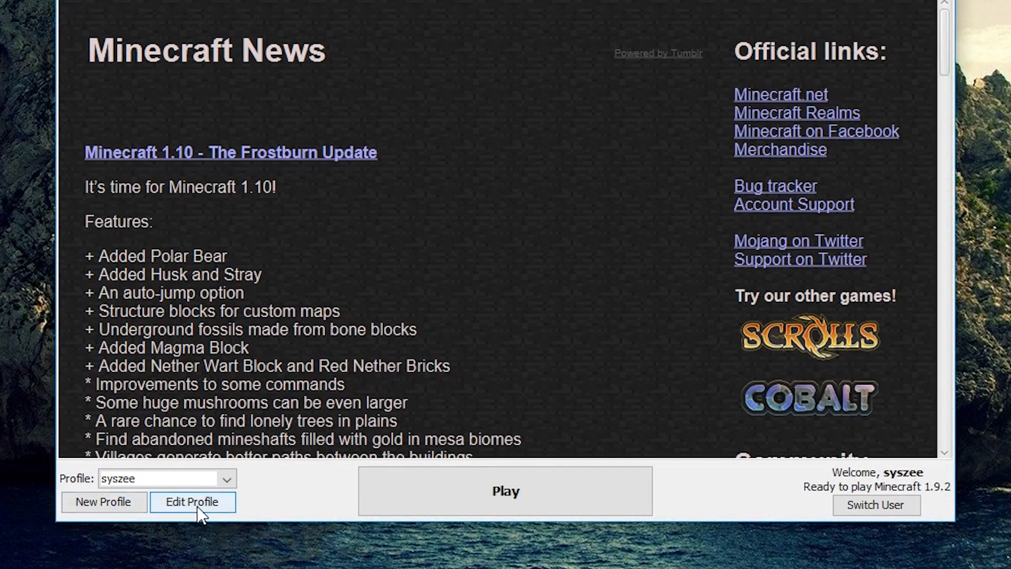
click(192, 501)
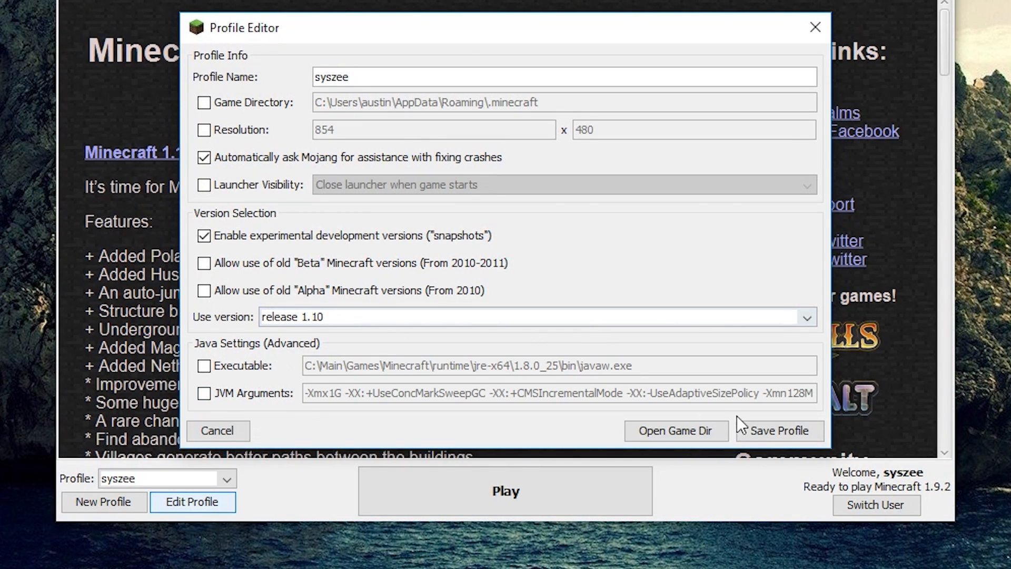
click(777, 430)
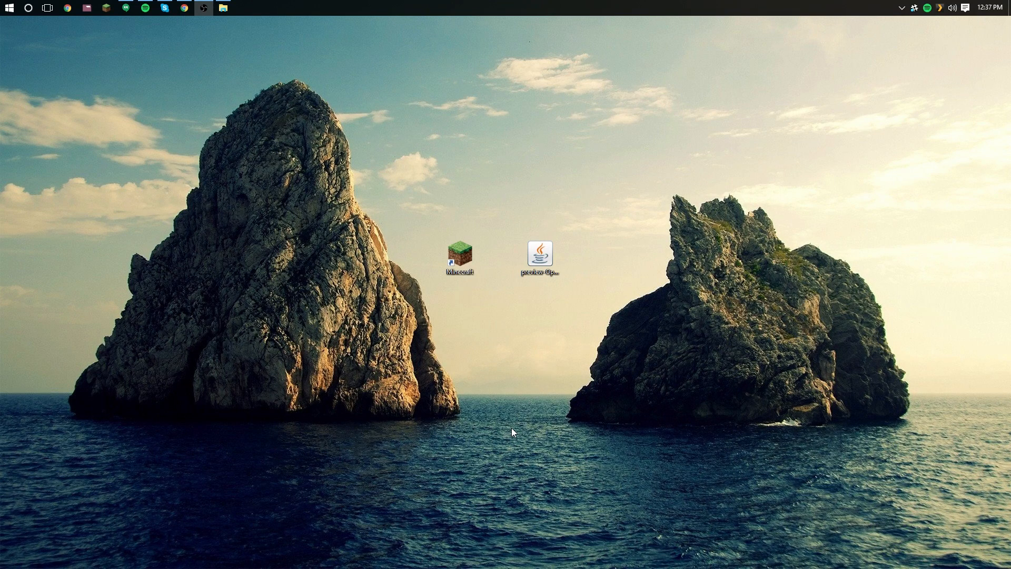
double_click(458, 251)
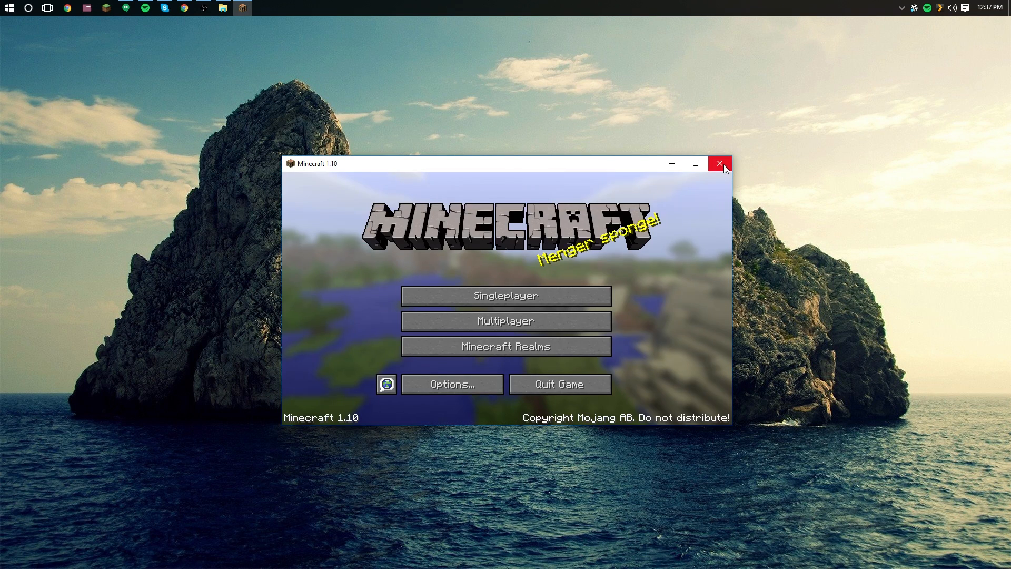
click(720, 164)
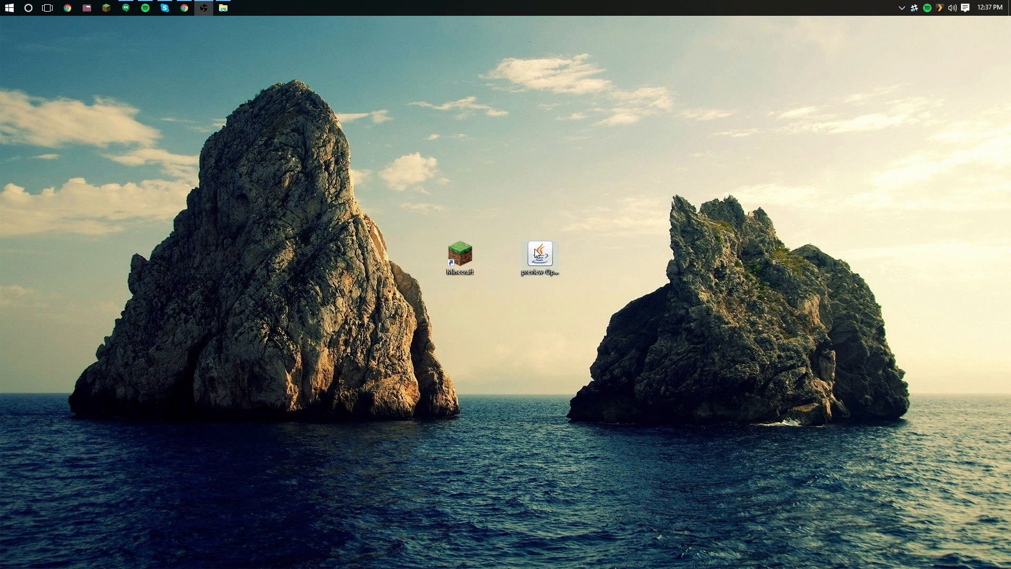
Run the OptiFine preview jar, install it into .minecraft and dismiss the success message.
double_click(539, 255)
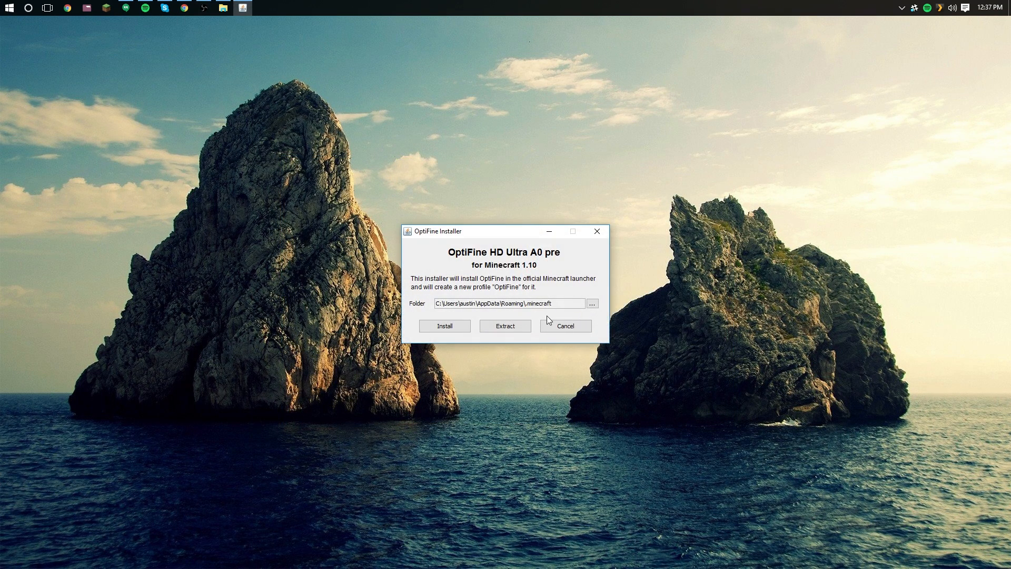
mouse_move(431, 316)
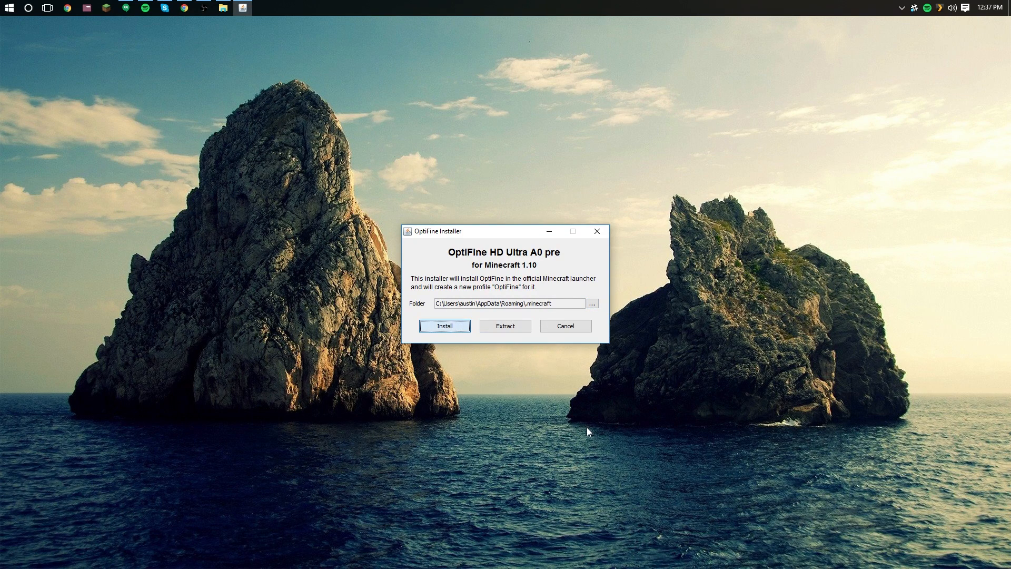
click(445, 325)
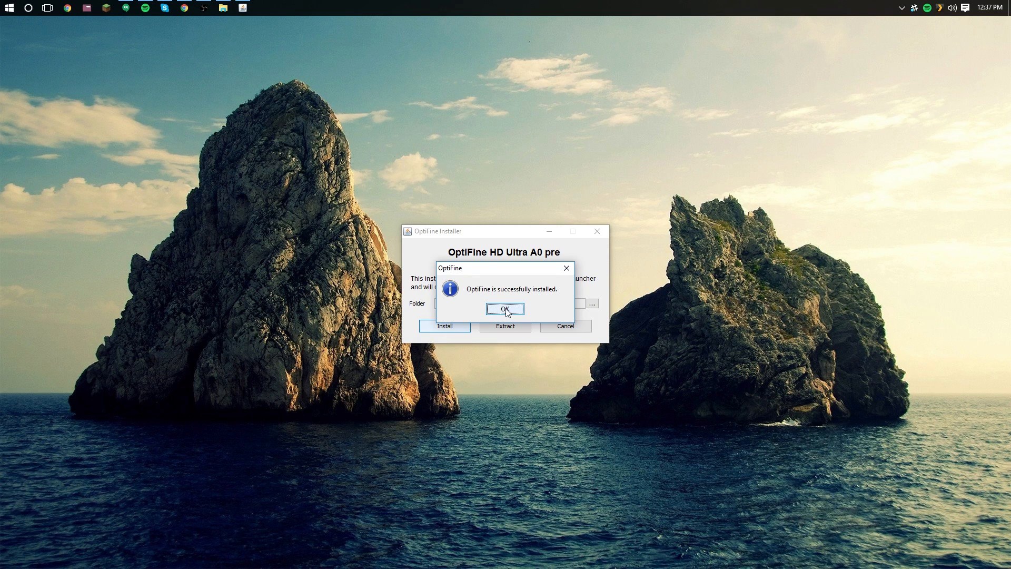
click(505, 309)
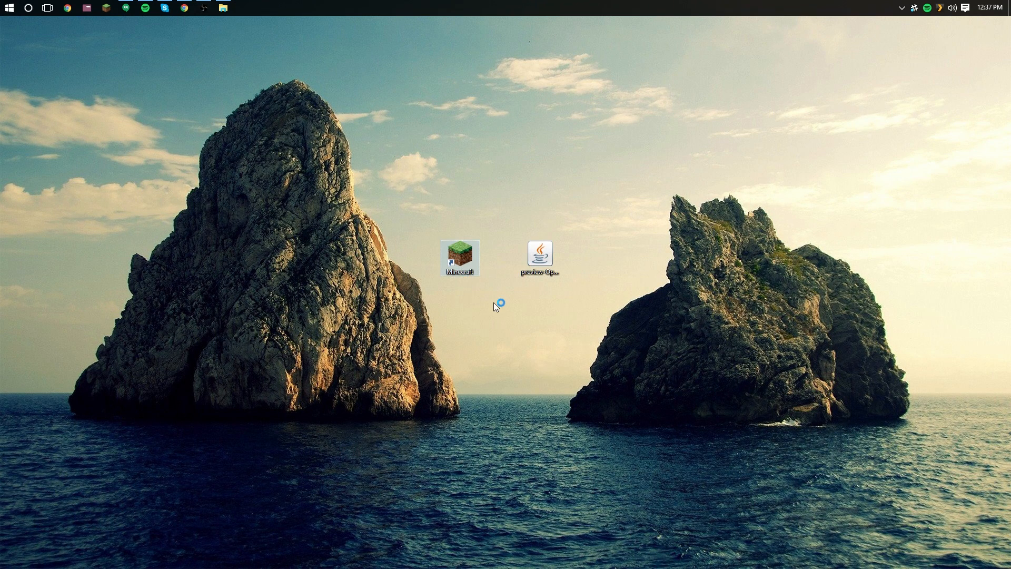
Relaunch Minecraft on the OptiFine profile and reach the single player world list.
double_click(461, 257)
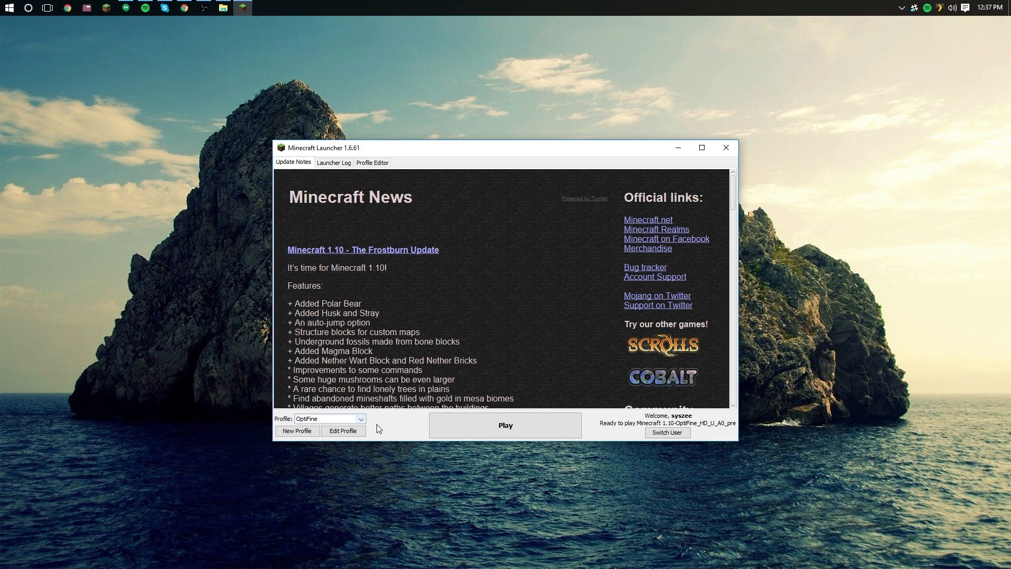
click(504, 425)
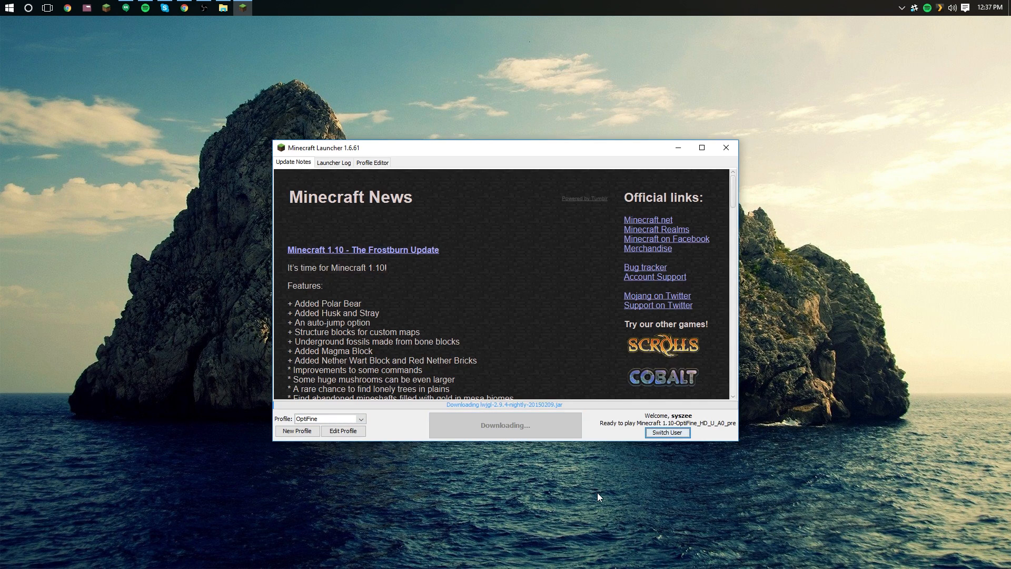
click(725, 147)
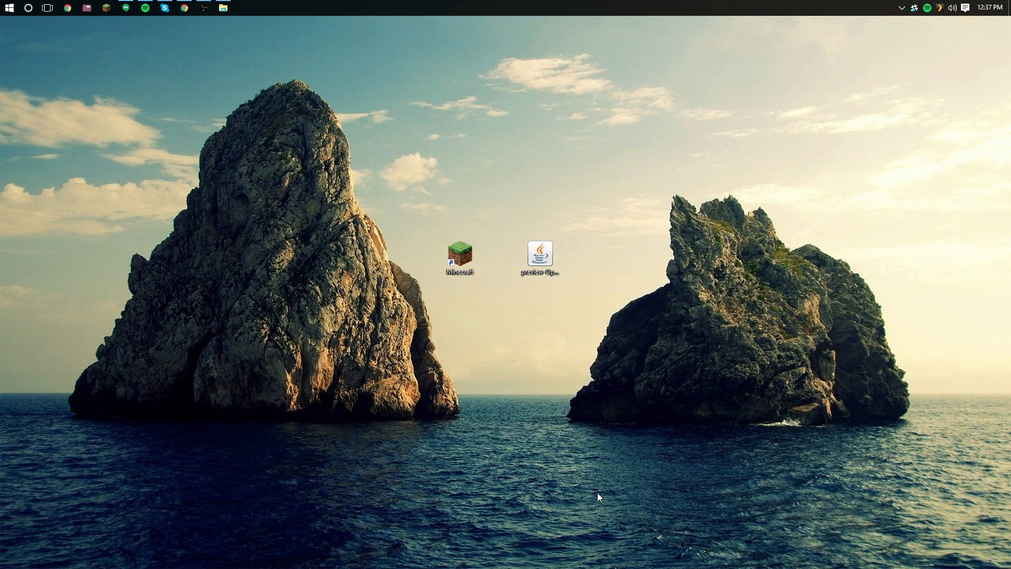
double_click(458, 251)
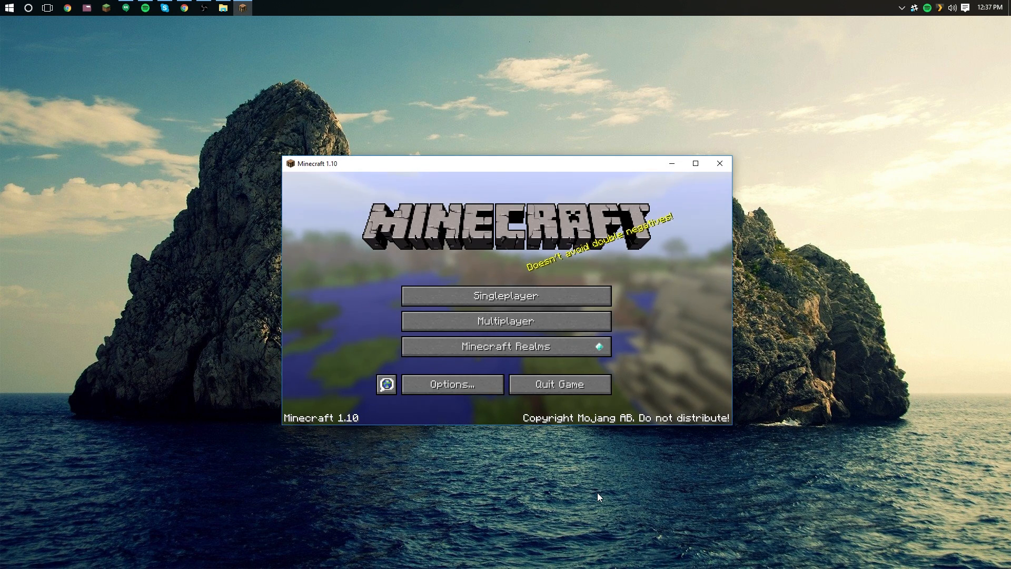
click(506, 295)
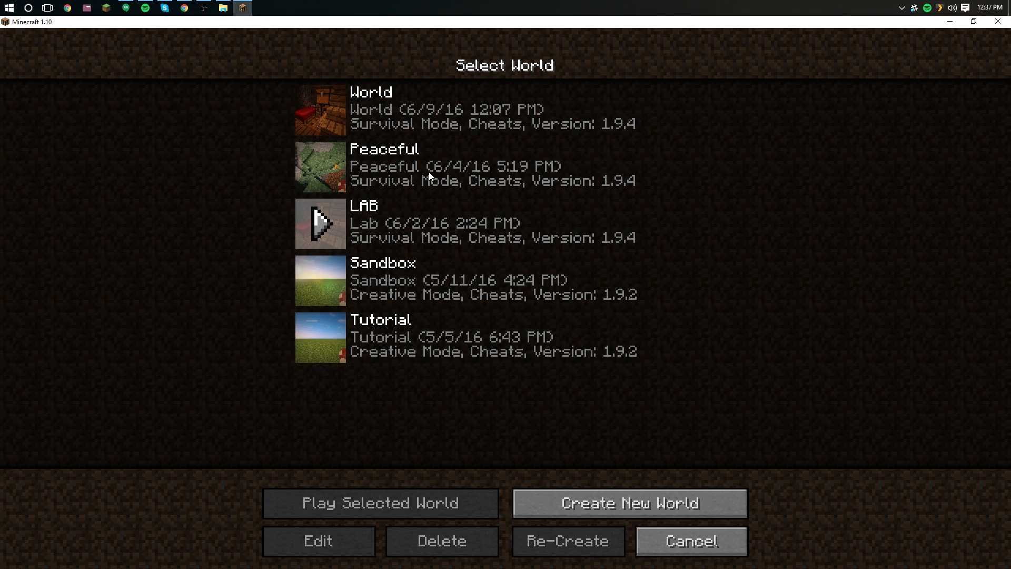
mouse_move(452, 215)
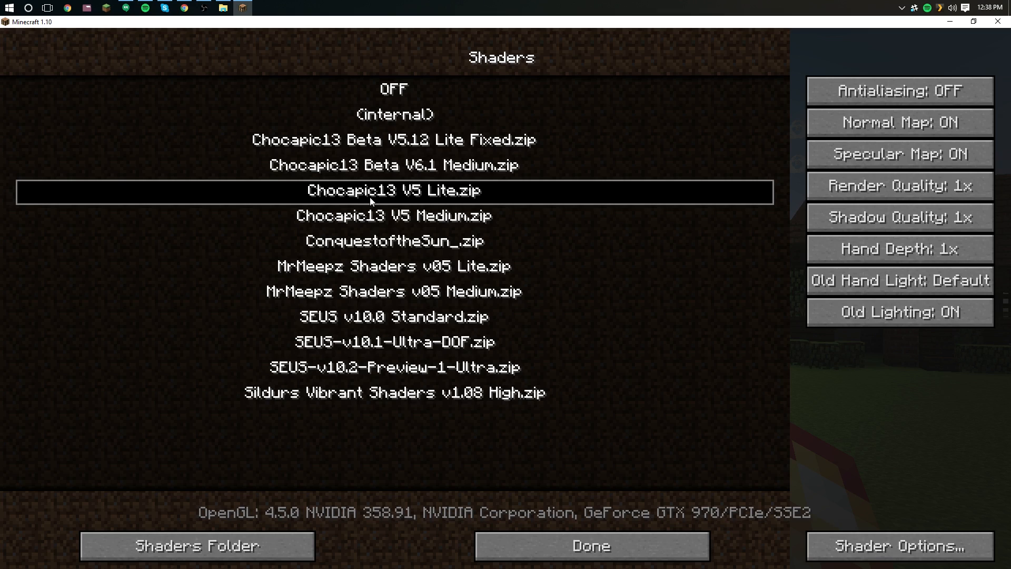
Leave the shader pack list, try Fast Render in Performance settings, dismiss the incompatibility warning and back out of the settings.
click(590, 544)
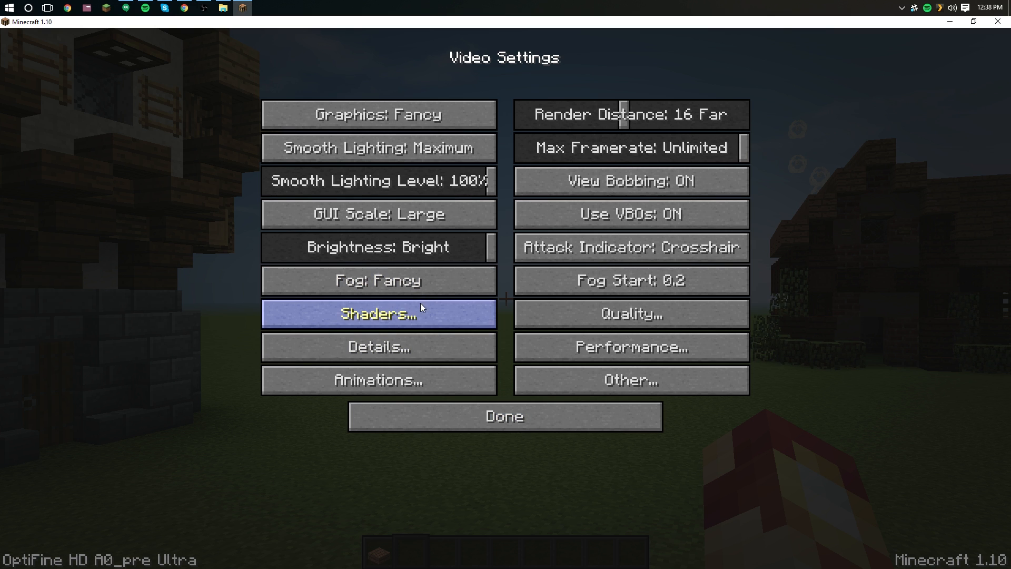
mouse_move(441, 317)
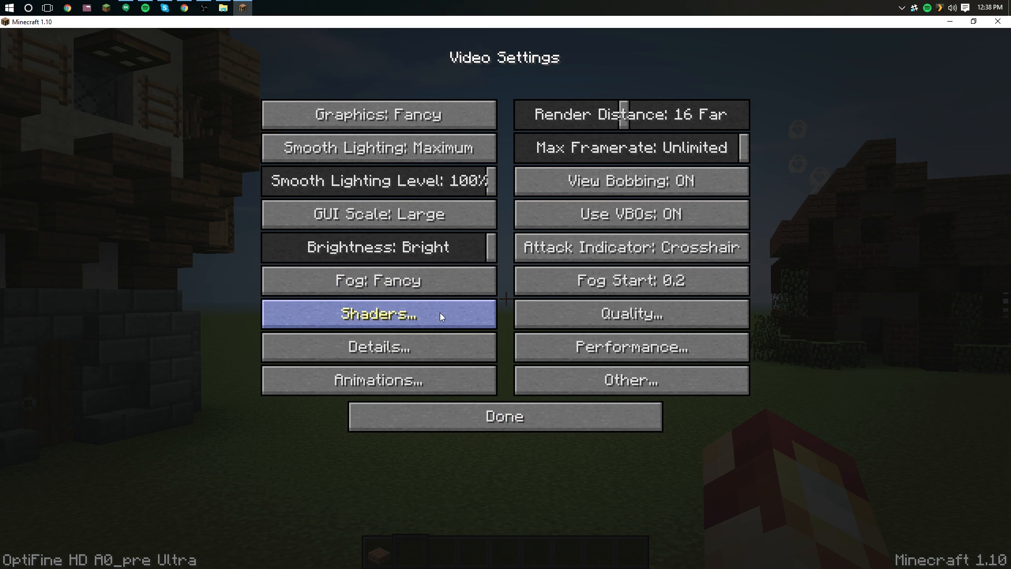
mouse_move(316, 326)
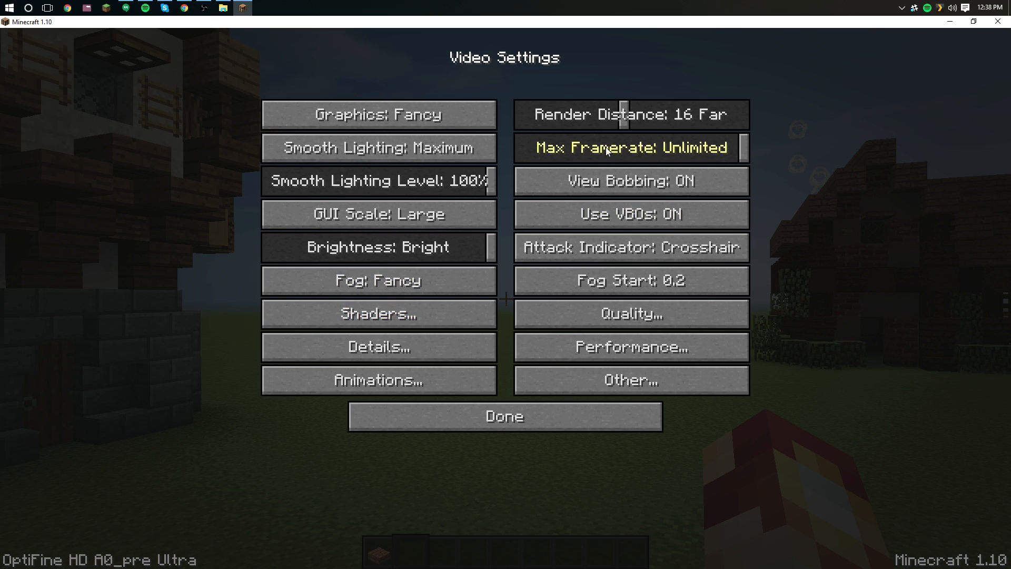
click(630, 346)
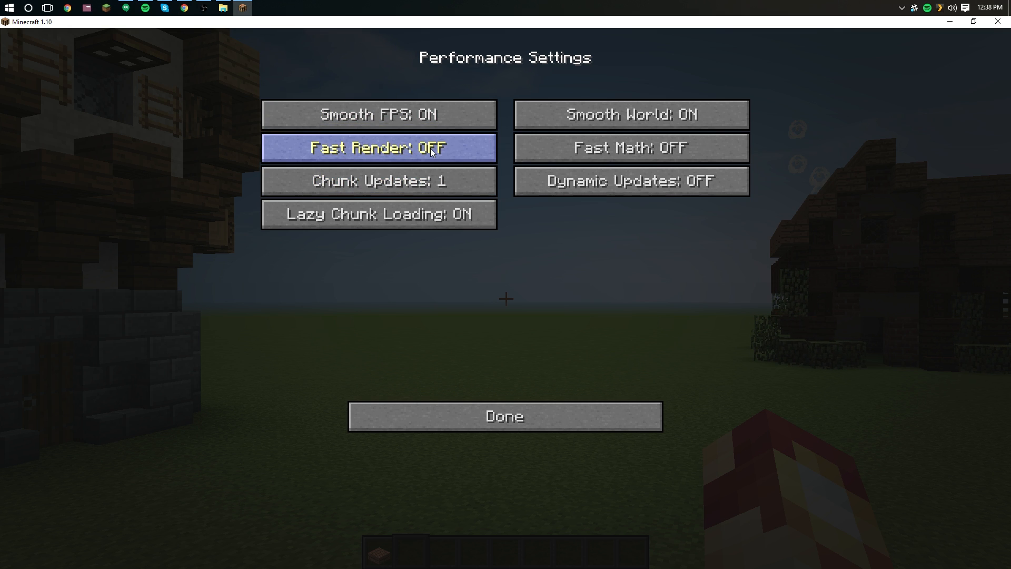
click(378, 148)
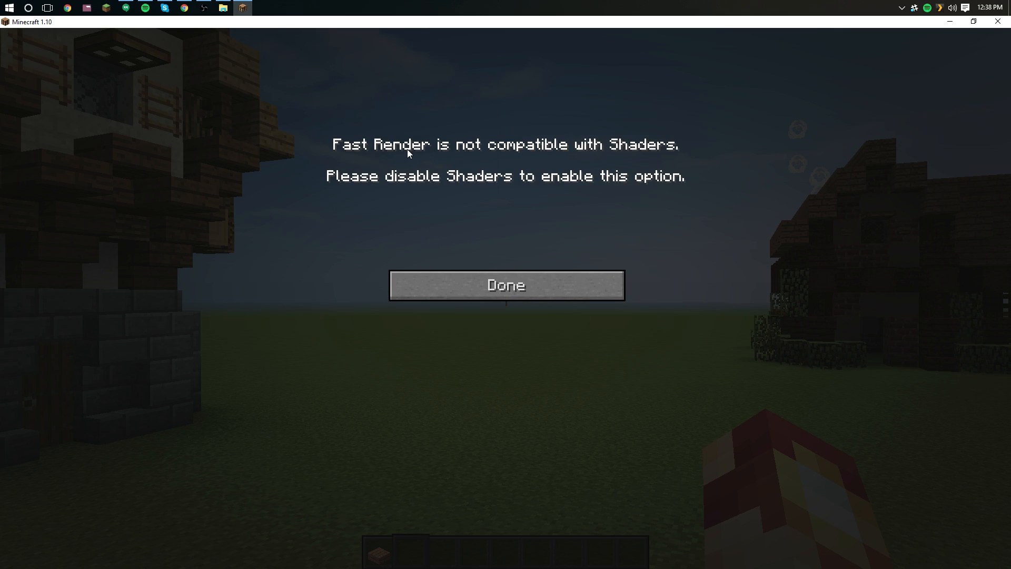
click(507, 286)
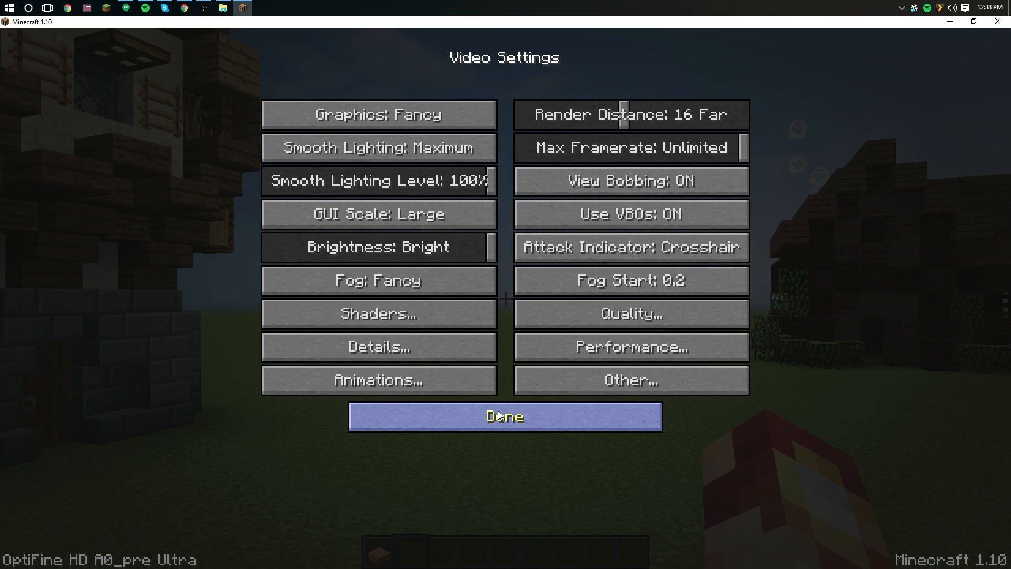
click(505, 416)
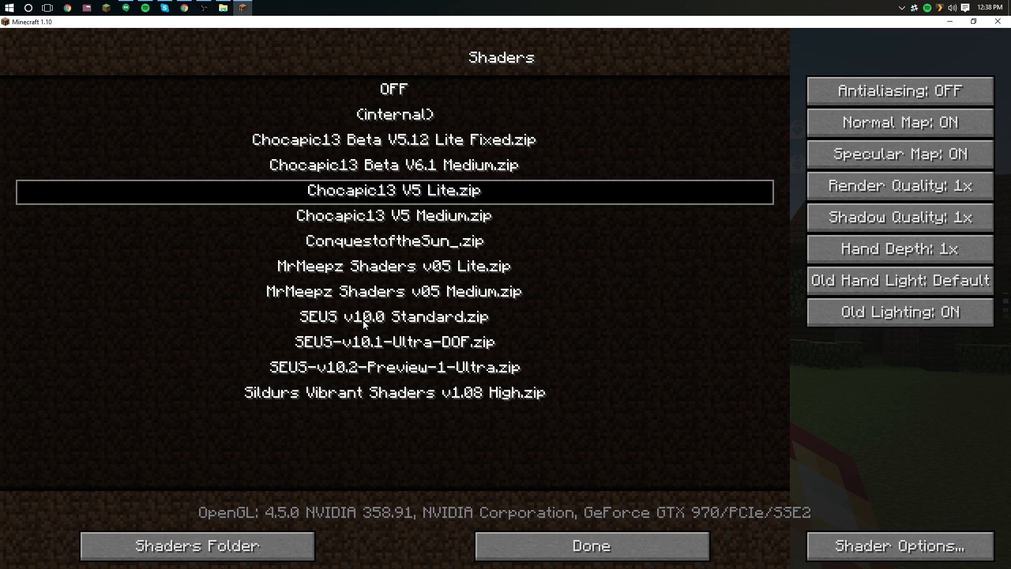
click(590, 546)
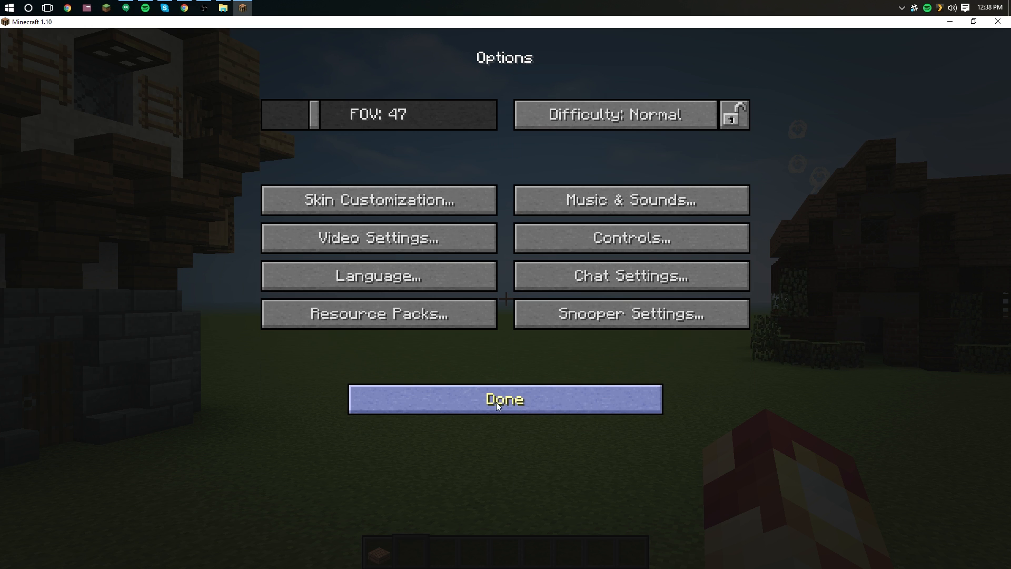
Return to the game, search 'chocapic13 shaders' in Chrome and follow the Lite version download link.
click(505, 398)
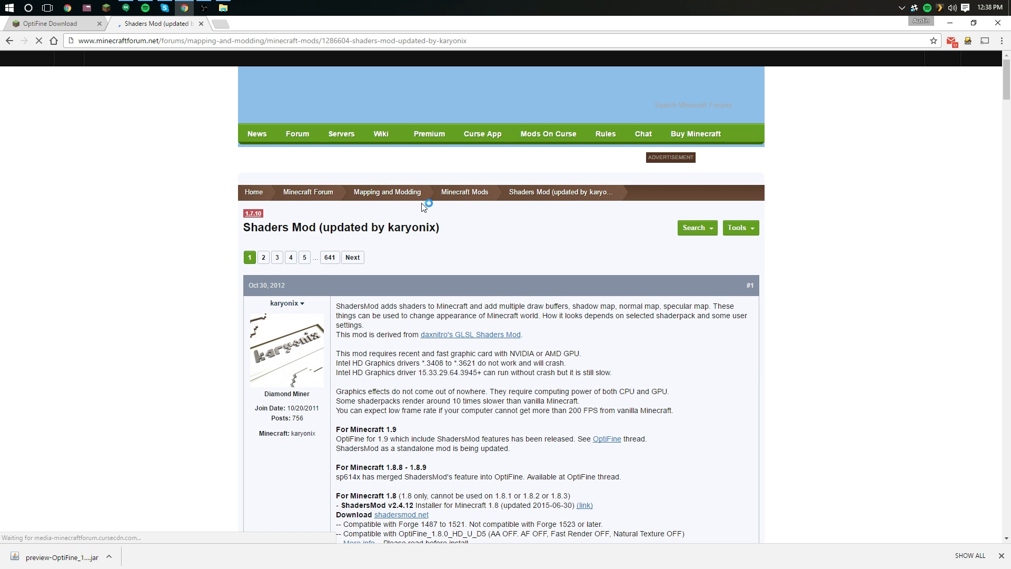
click(271, 40)
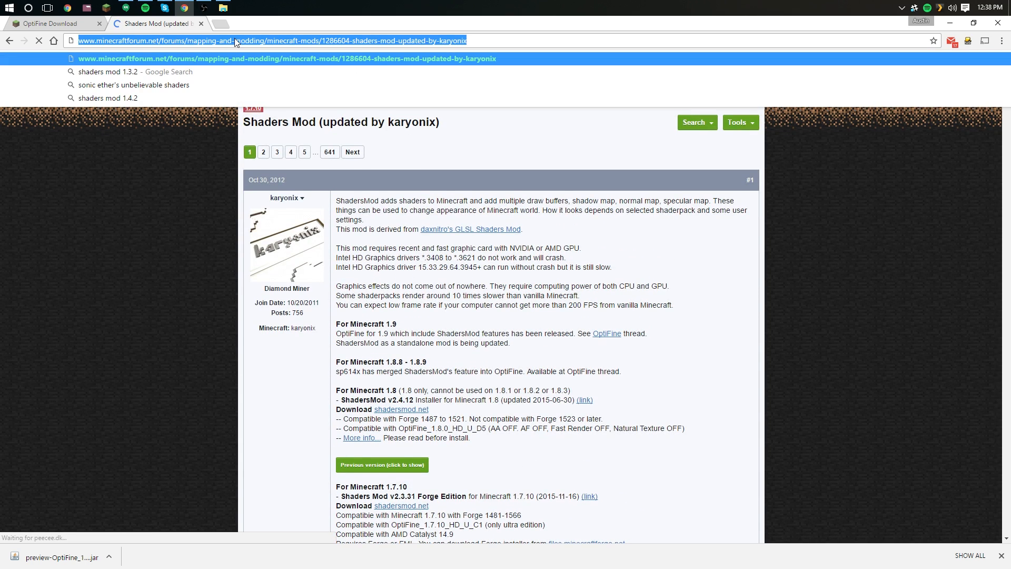
text(chocapic13 shaders)
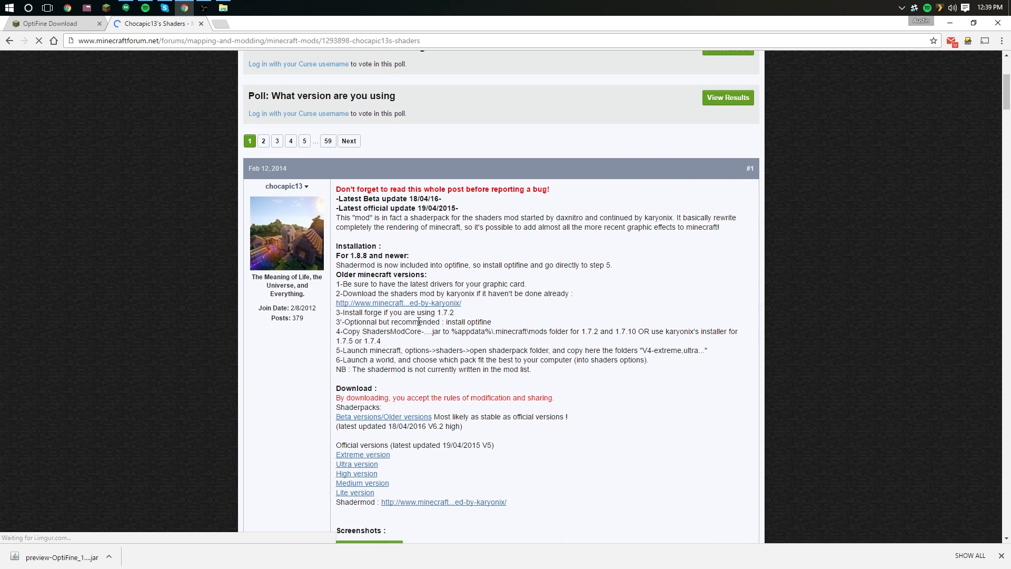
scroll(down, 3)
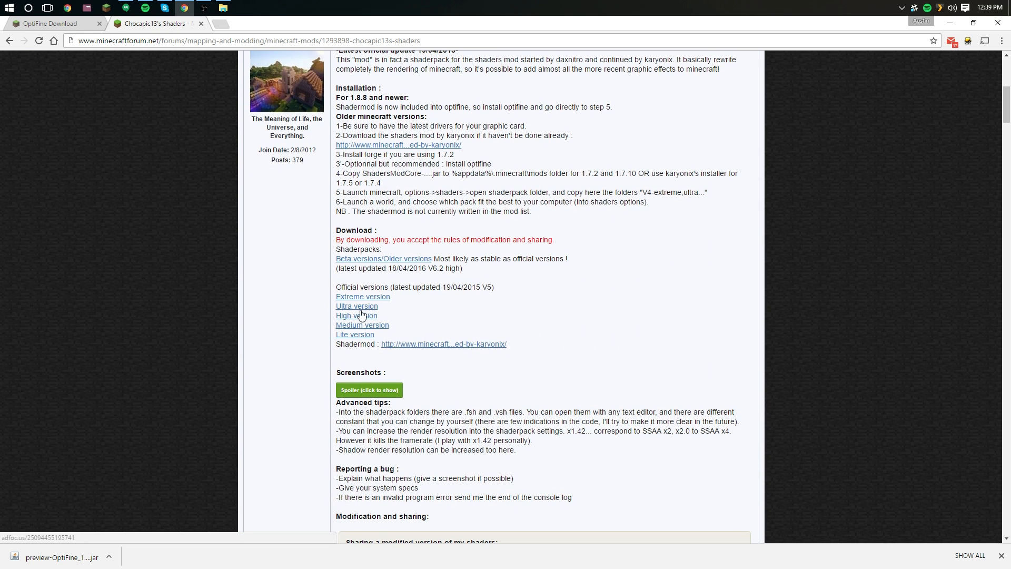
scroll(up, 3)
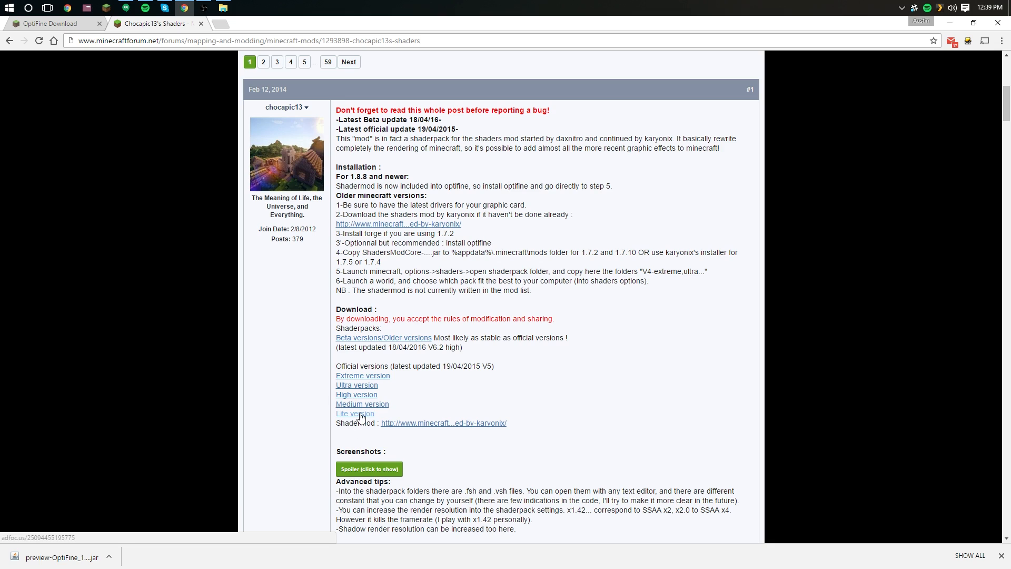
click(354, 413)
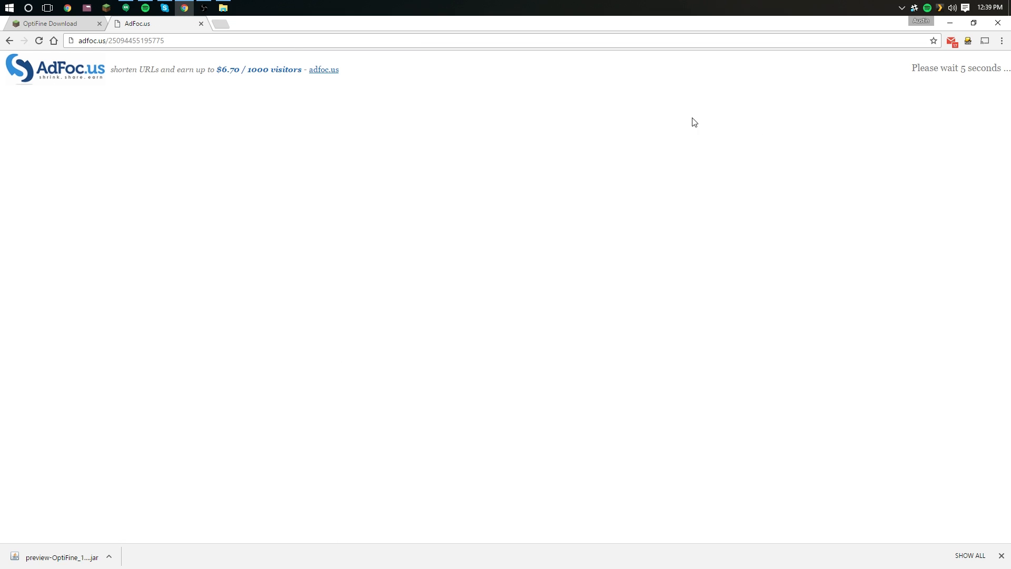
mouse_move(958, 482)
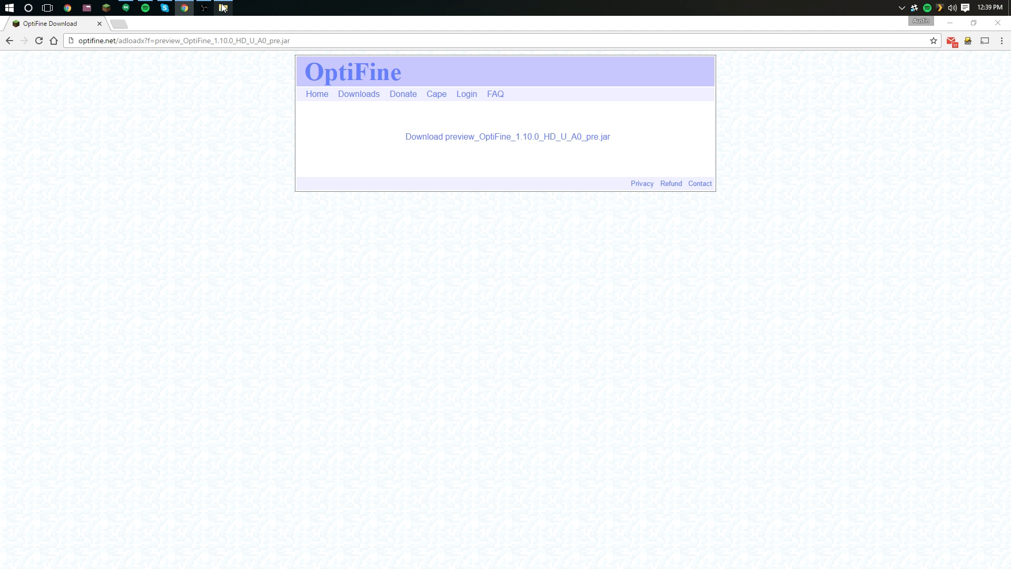
In File Explorer go to %appdata%, open .minecraft's shaderpacks folder and point out the Chocapic13 V5 Lite archive.
click(223, 7)
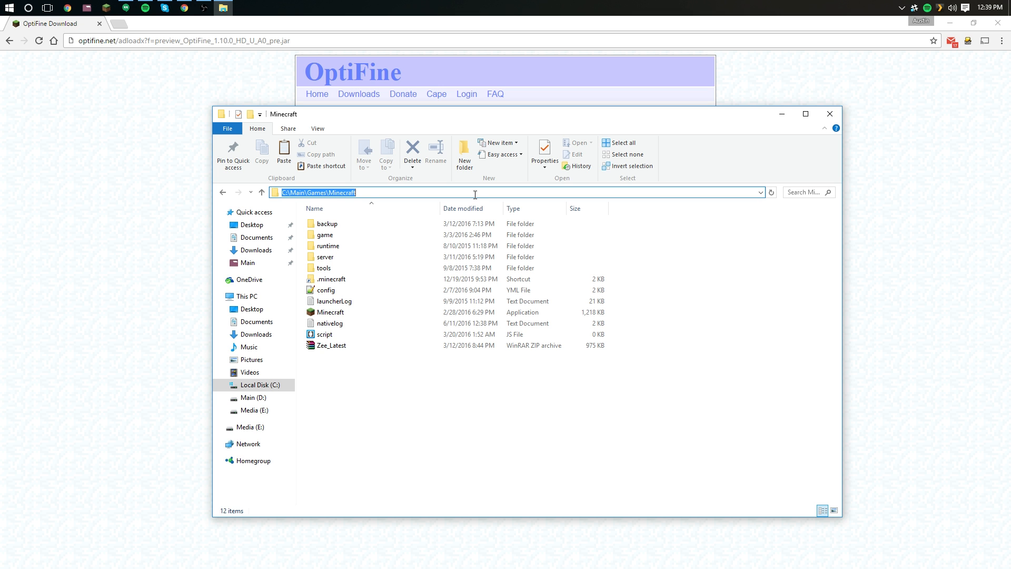
text(%appdata%)
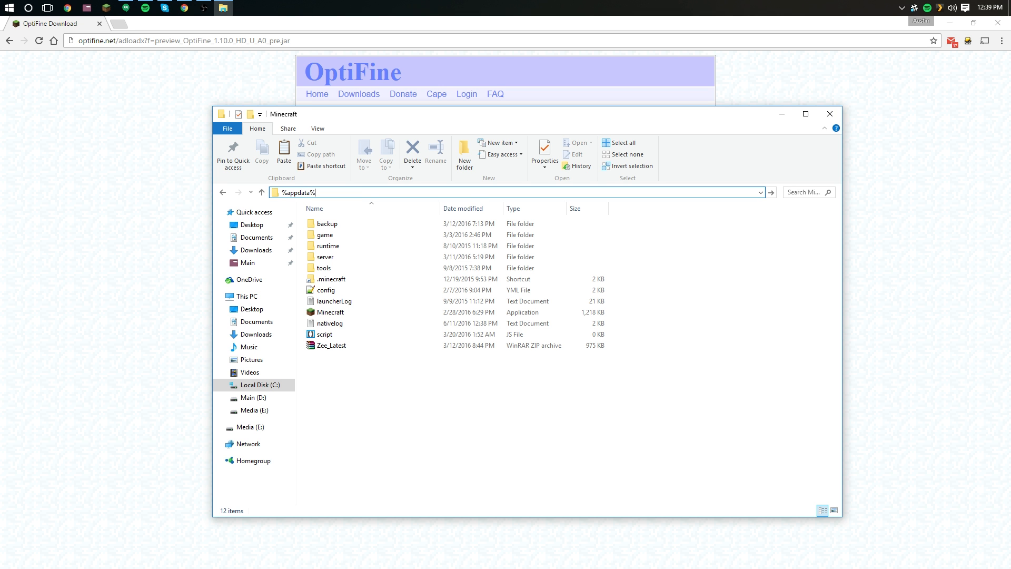
key(Enter)
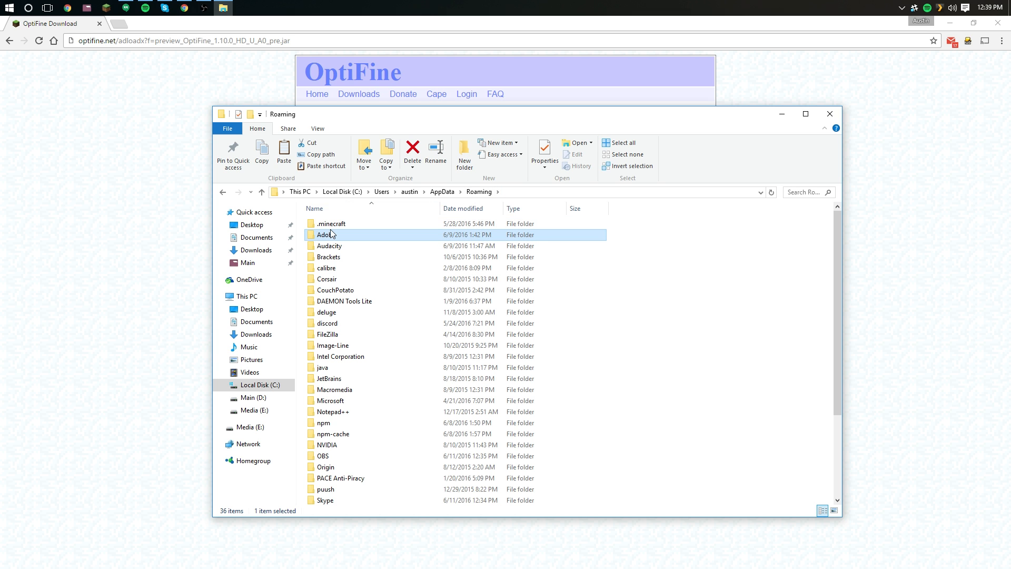
double_click(330, 223)
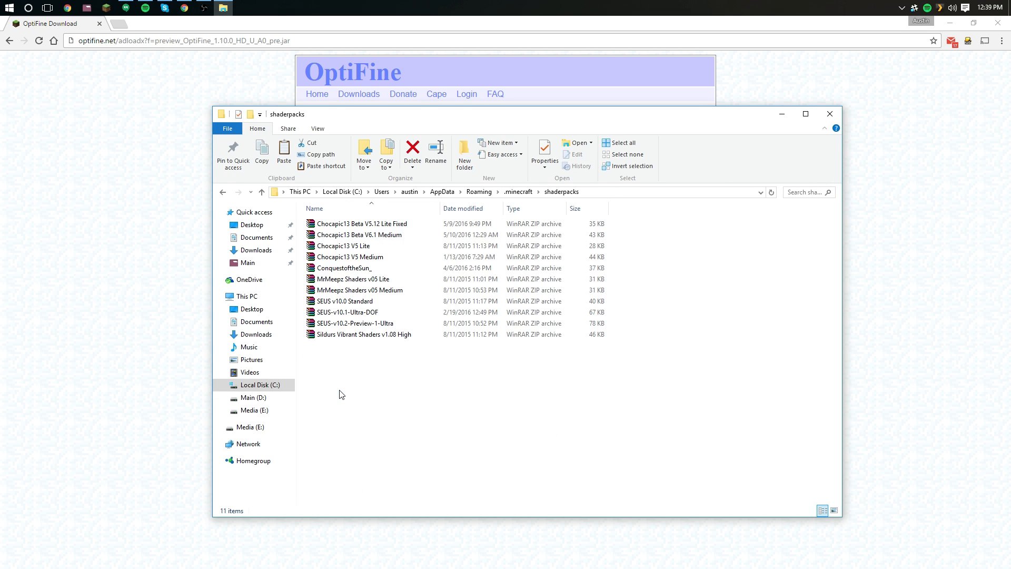
click(344, 245)
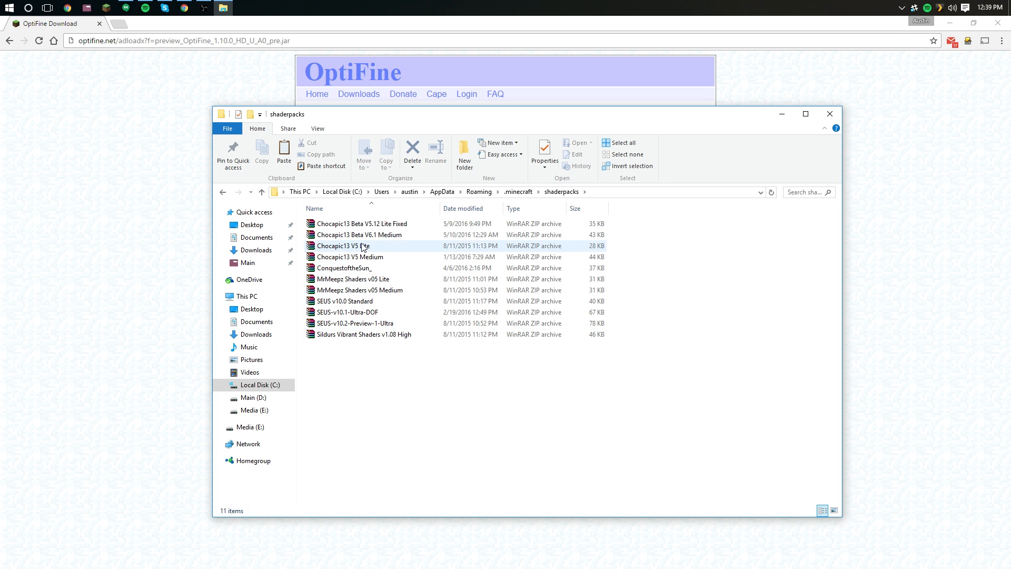